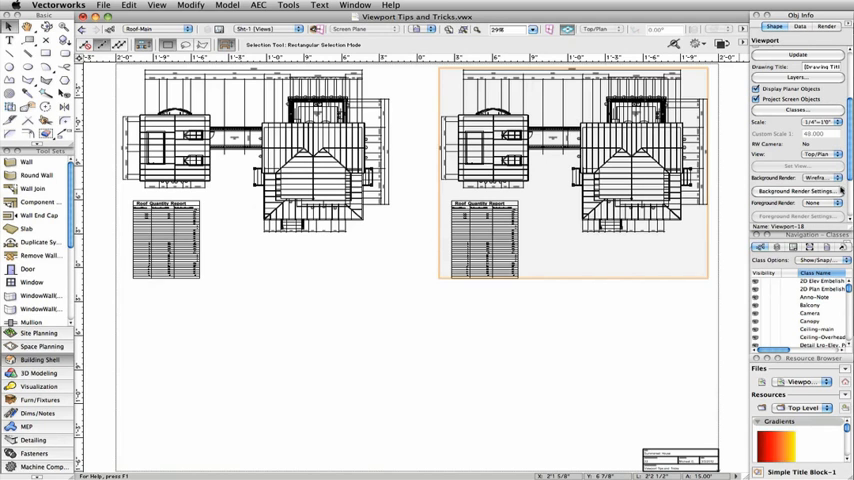
Set the roof plan viewport's view to Right Isometric and pick a background render mode.
click(812, 154)
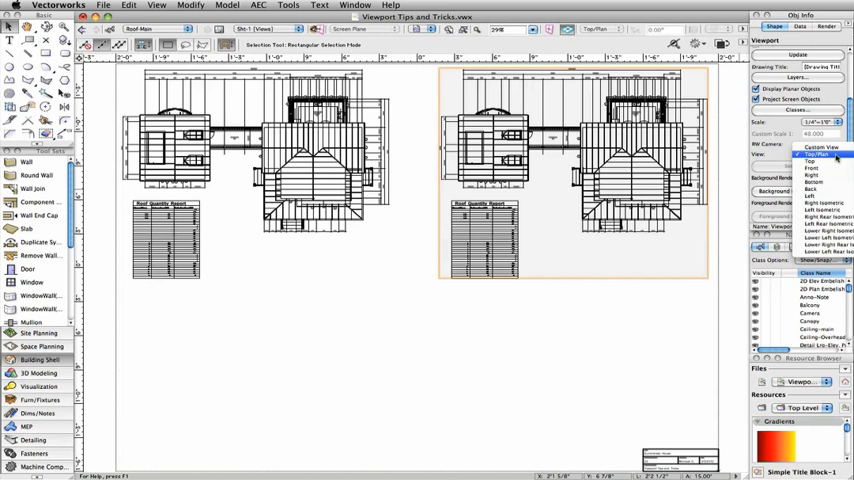
click(810, 155)
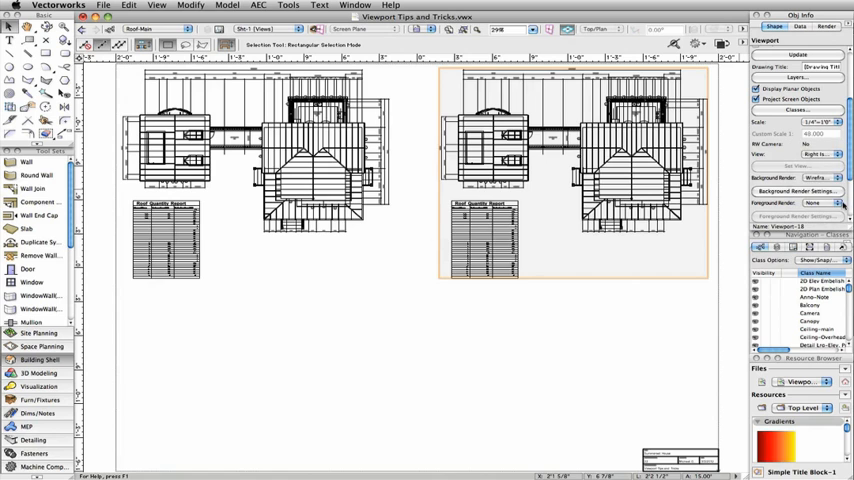
click(837, 190)
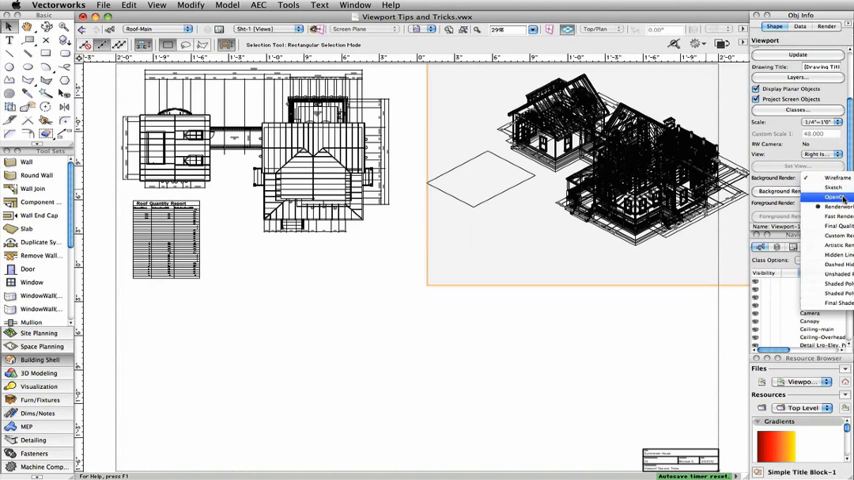
click(832, 197)
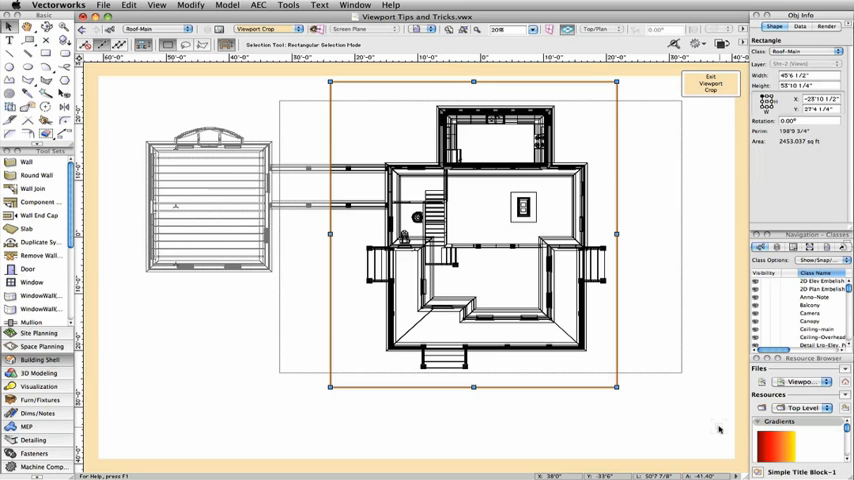
mouse_move(705, 128)
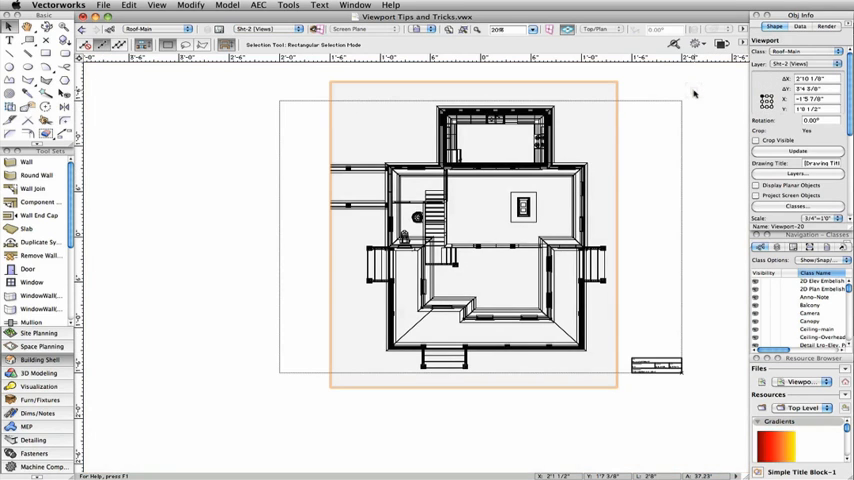
mouse_move(758, 145)
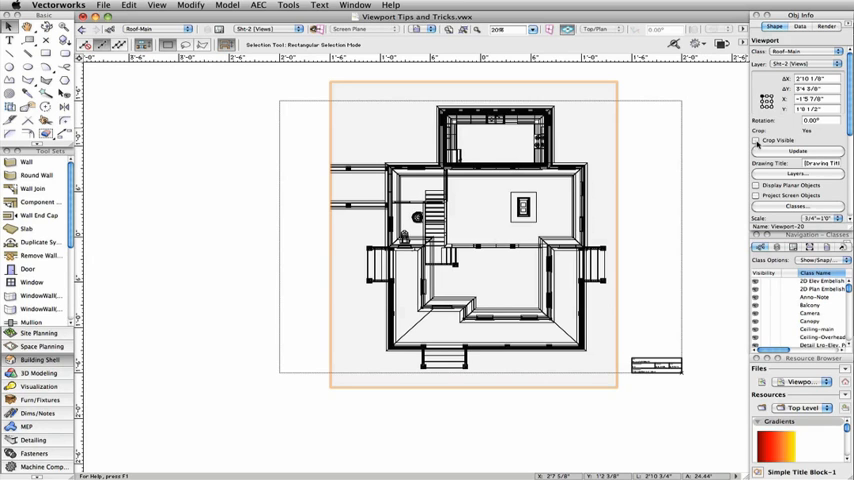
mouse_move(720, 146)
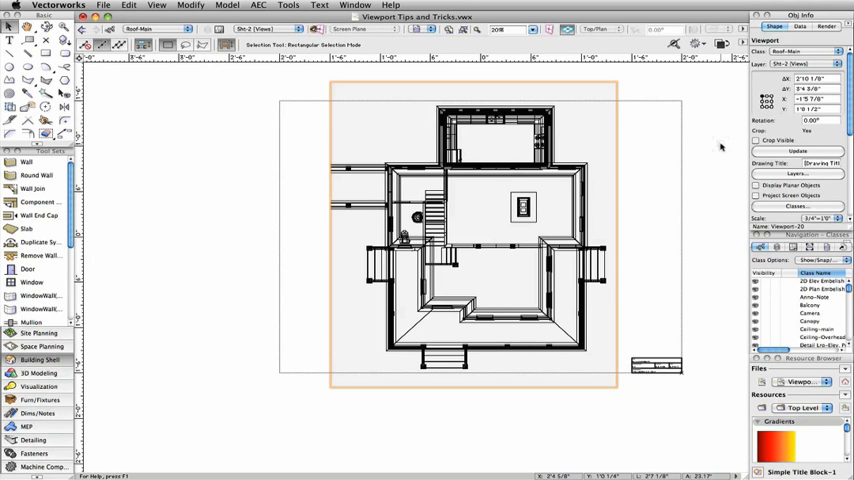
Uncheck Crop Visible for the floor plan viewport on Sht-2.
click(720, 147)
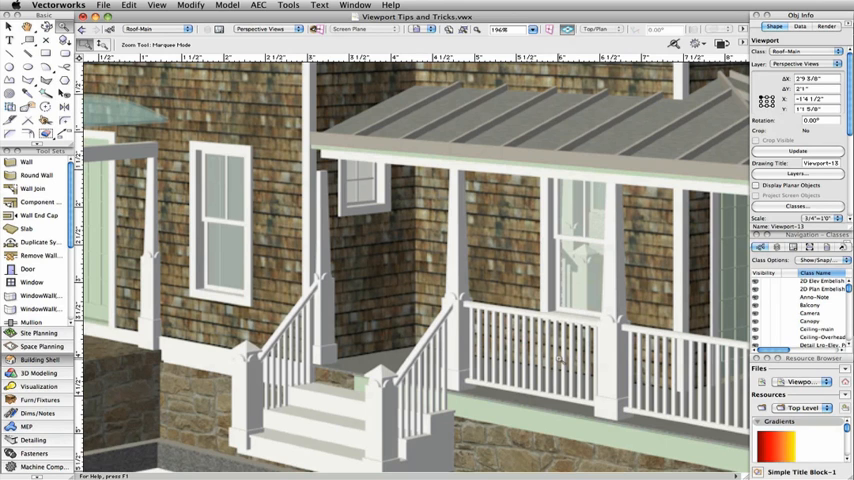
Change the Perspective Views sheet layer to 300 DPI in Organization settings.
click(288, 5)
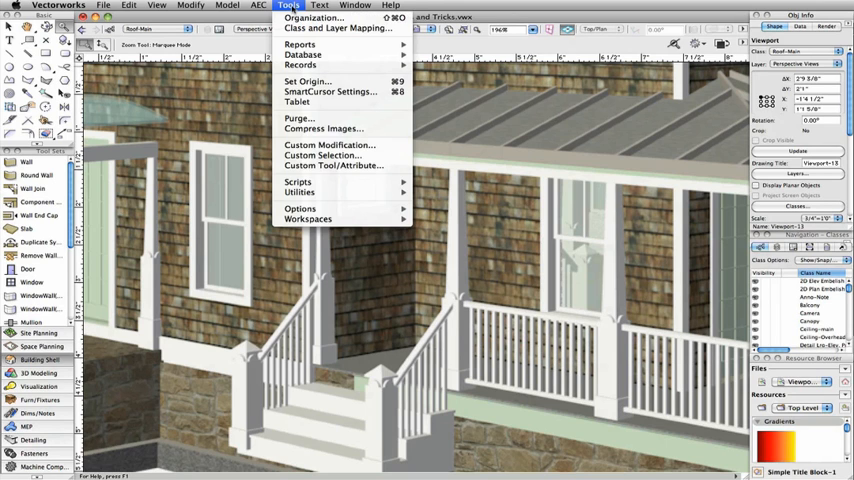
click(314, 18)
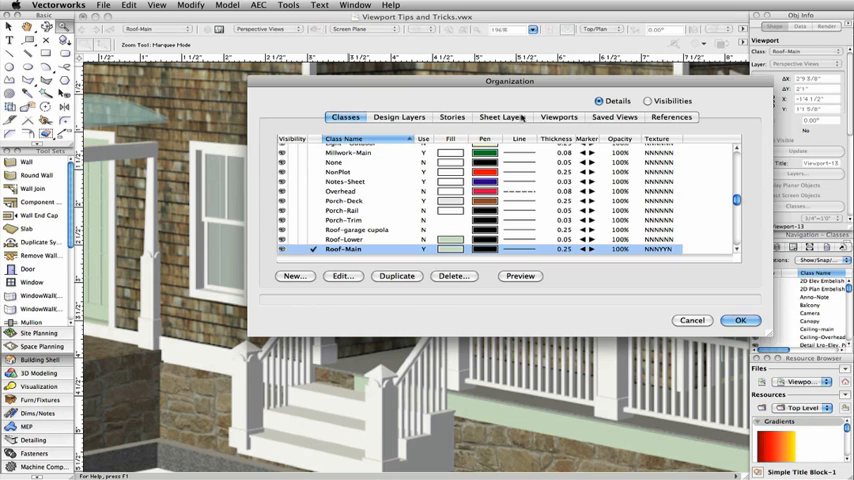
click(502, 117)
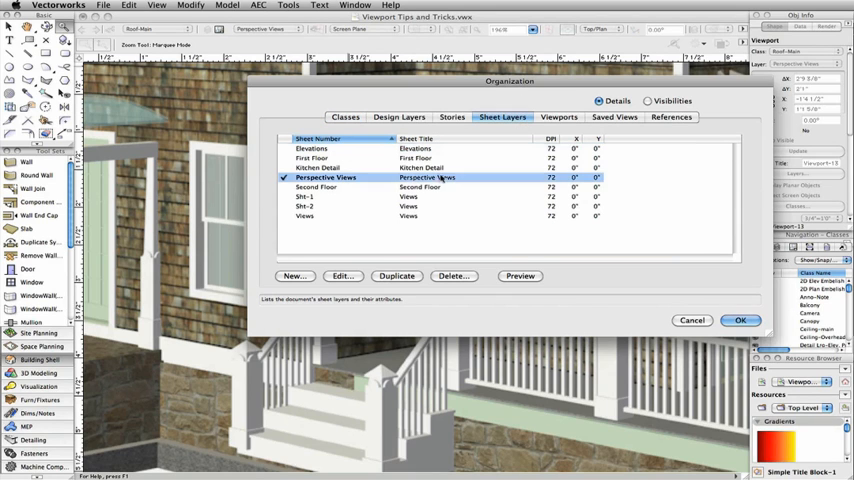
click(342, 275)
text(300)
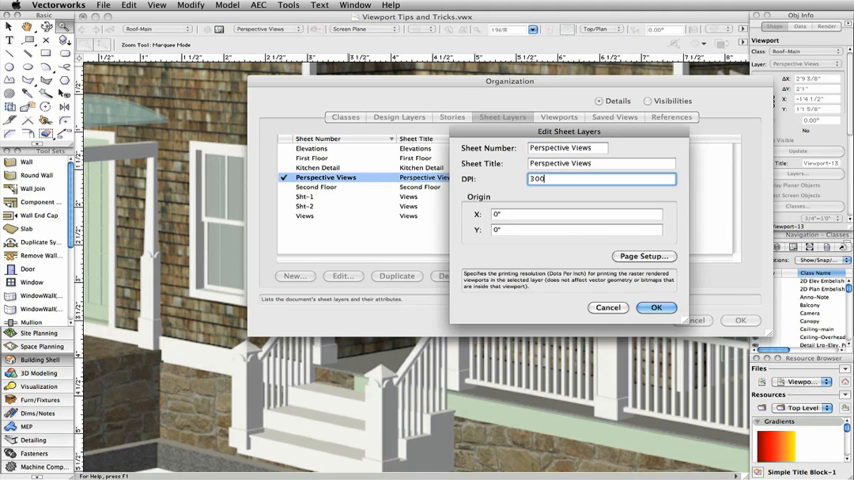
click(657, 307)
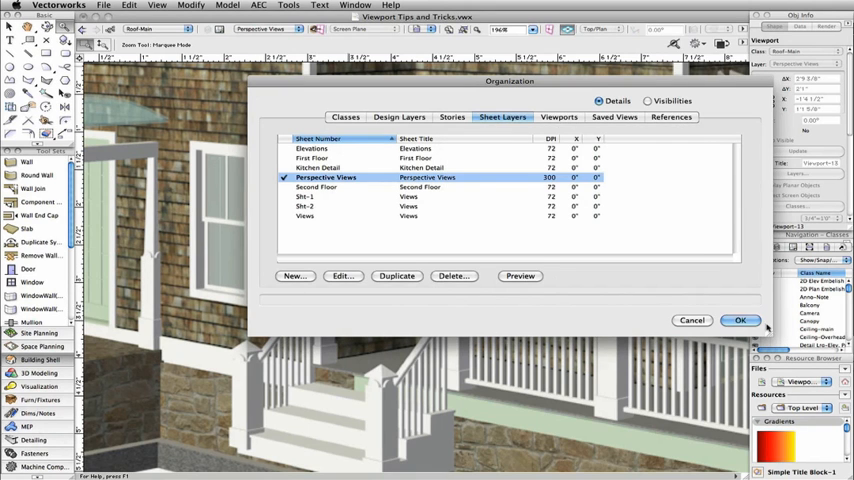
click(740, 320)
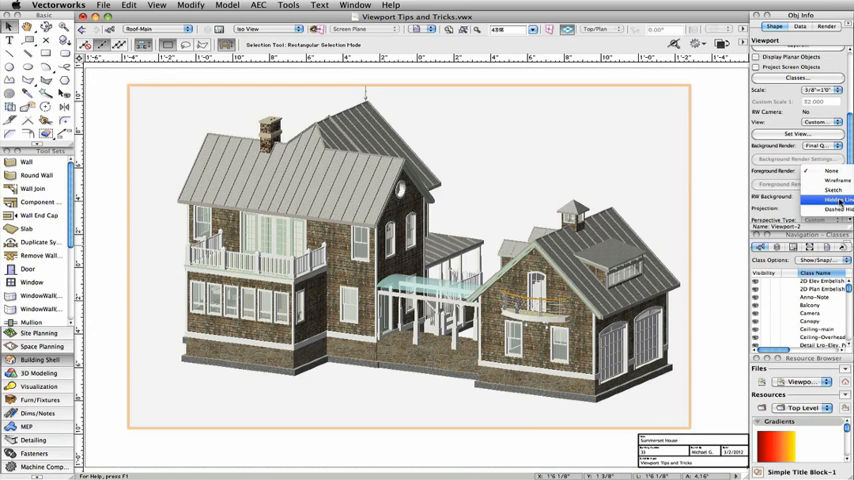
Set the Iso View viewport's Foreground Render to Hidden Line.
click(810, 195)
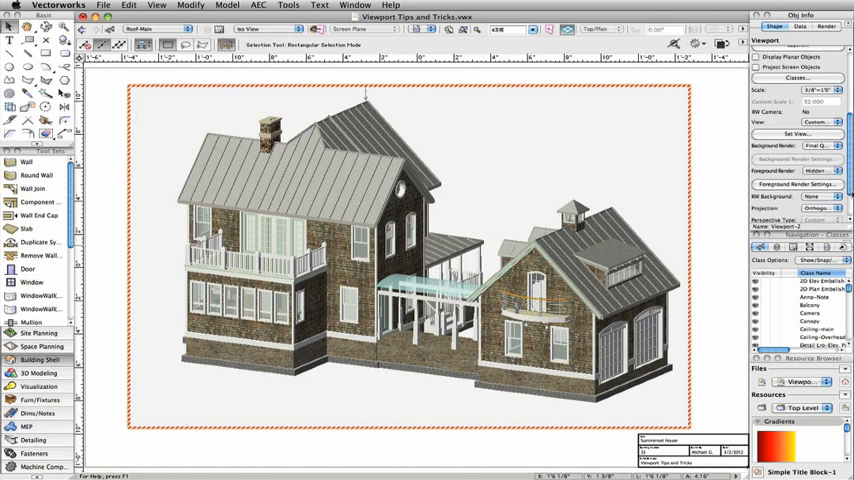